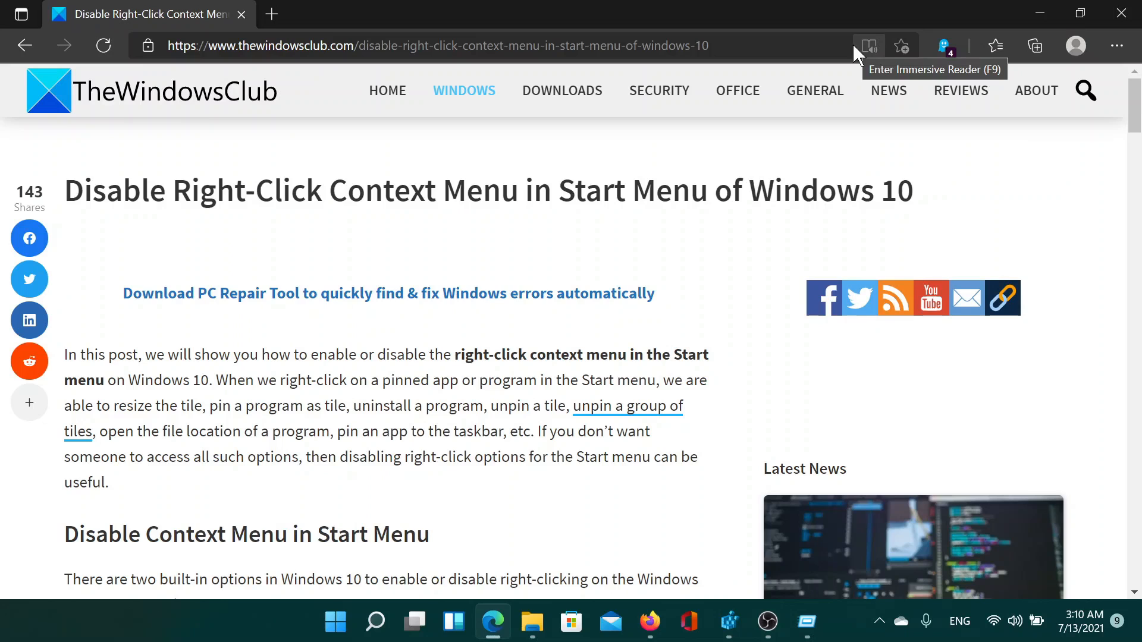
mouse_move(453, 226)
type("regedit")
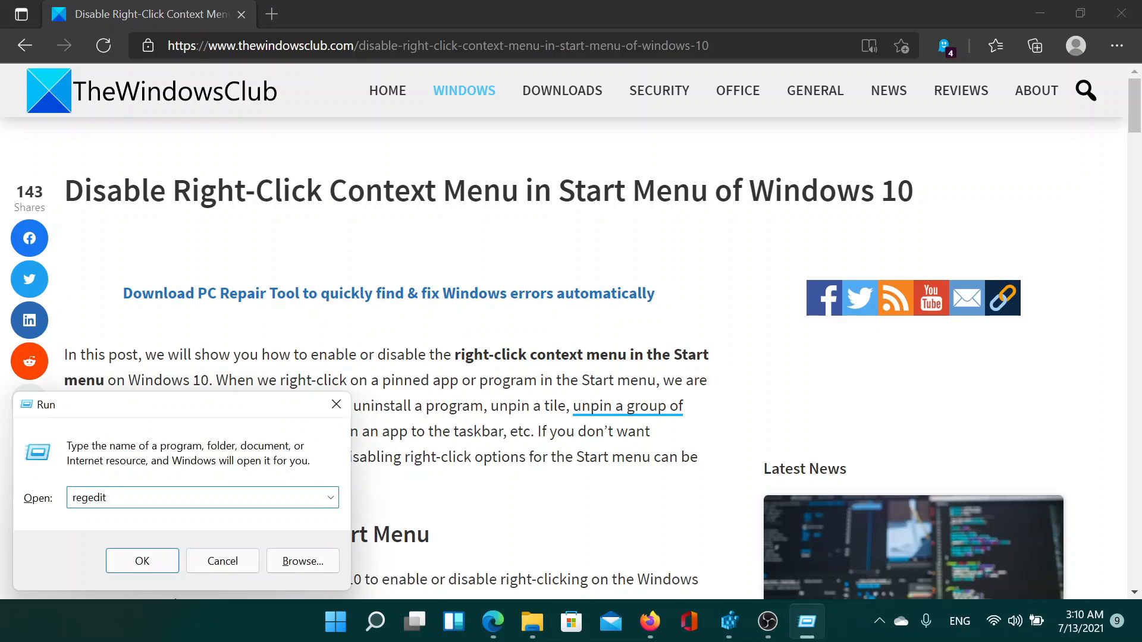
Step: Launch Registry Editor from the Run dialog at HKLM\SOFTWARE\Policies\Microsoft\Windows\Explorer
left_click(142, 561)
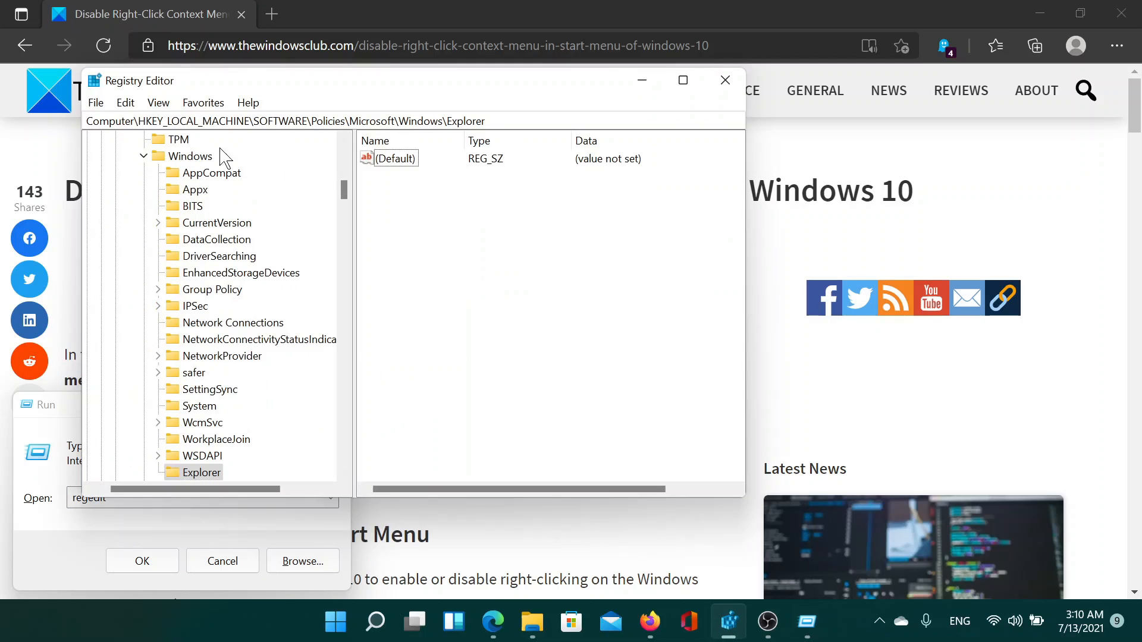
mouse_move(196, 153)
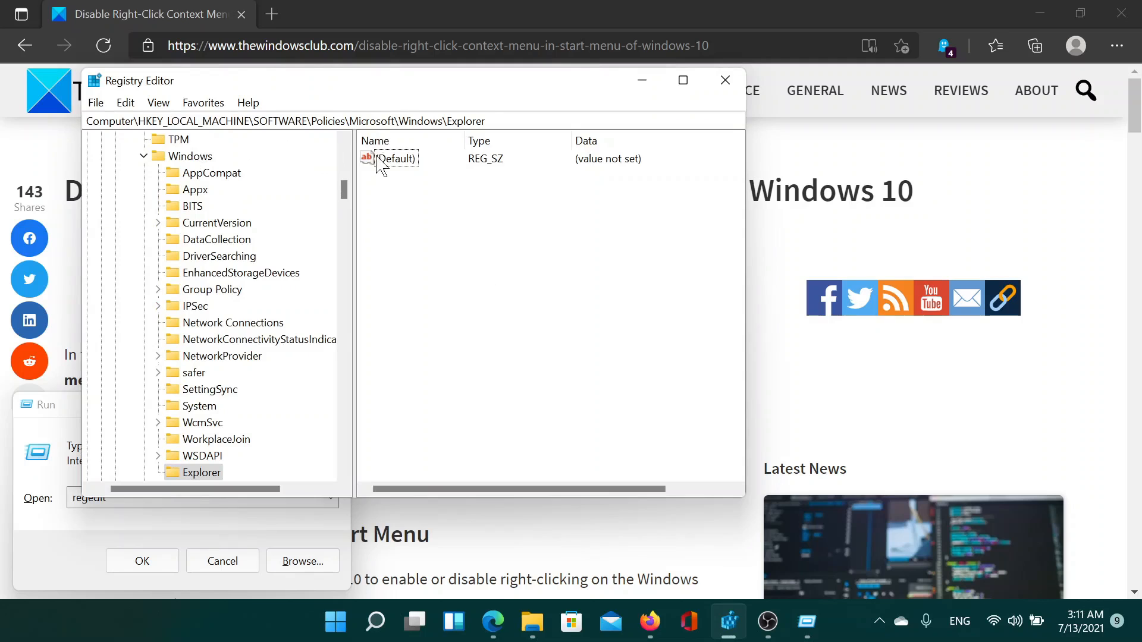
mouse_move(466, 137)
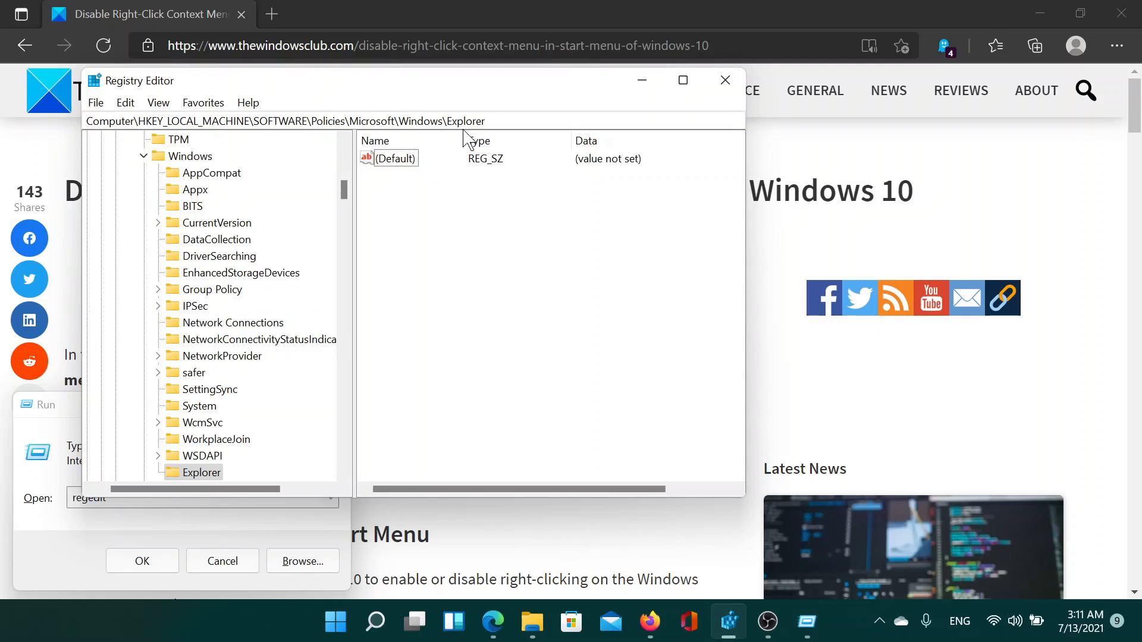
Step: Add a new DWORD (32-bit) value under Explorer and find the DisableContextMenusInStart name in the guide
right_click(432, 234)
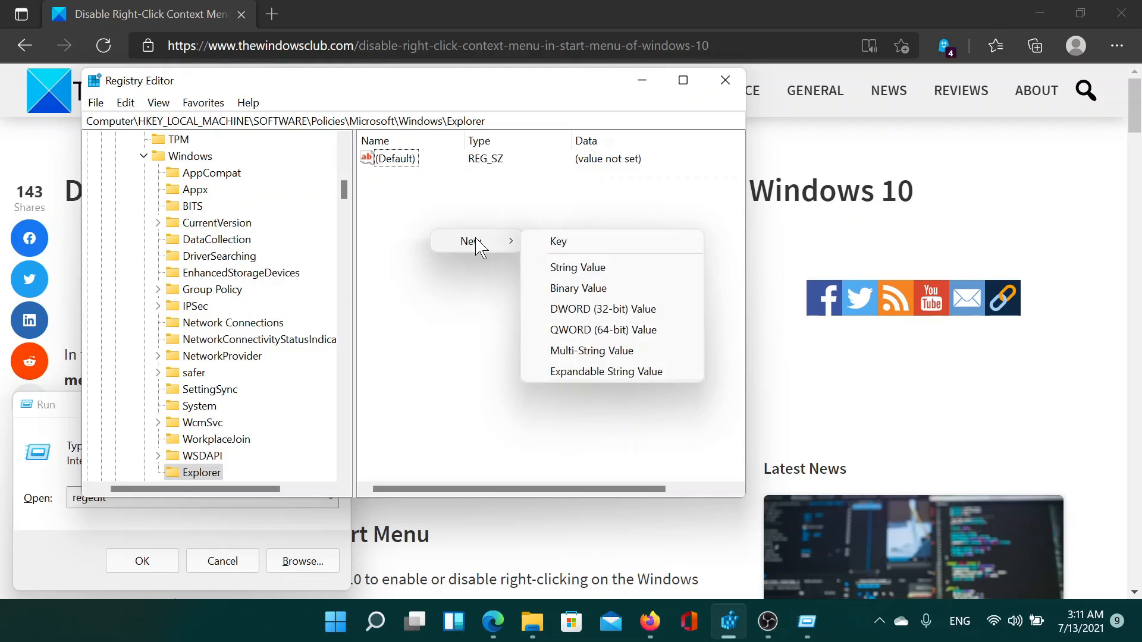
left_click(604, 309)
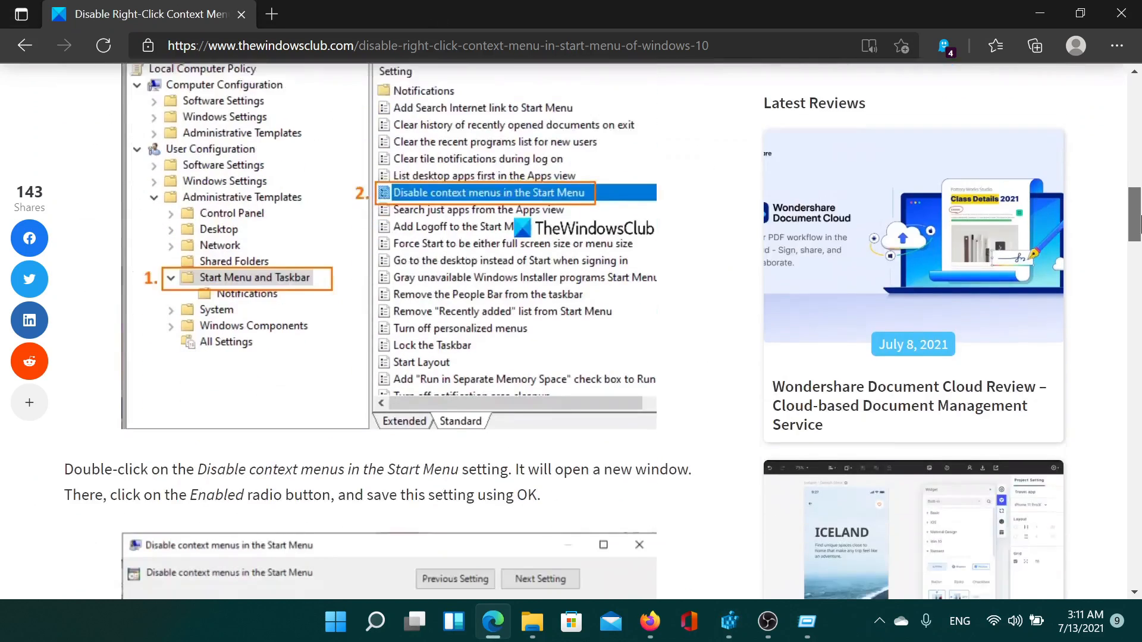
scroll("down", 3)
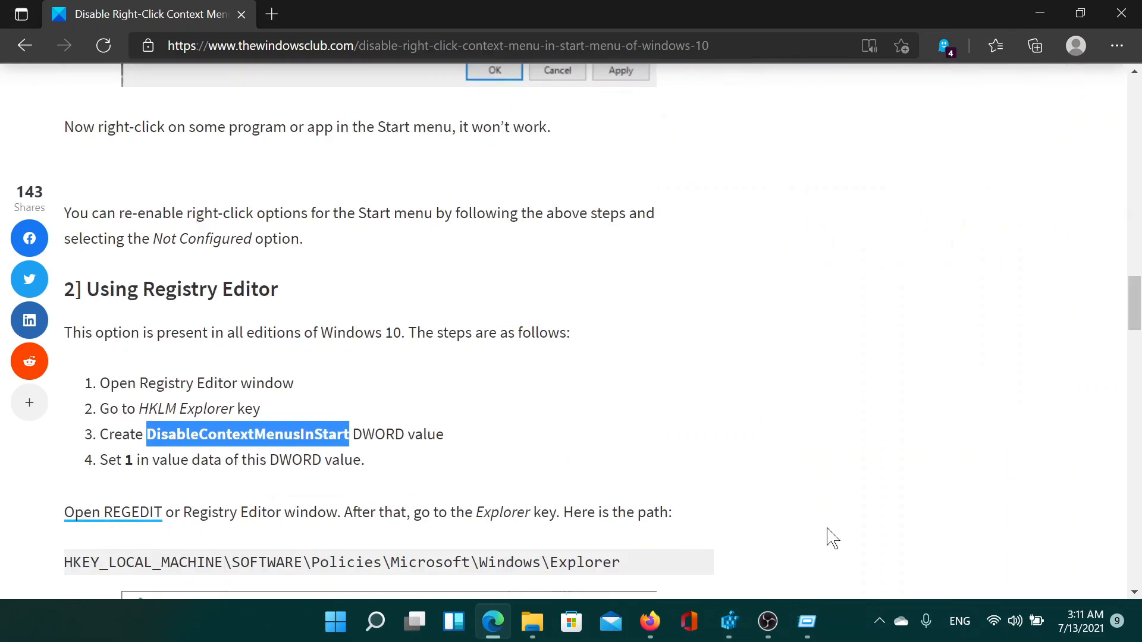
Step: Set the DisableContextMenusInStart value data to 1 in Registry Editor
left_click(728, 621)
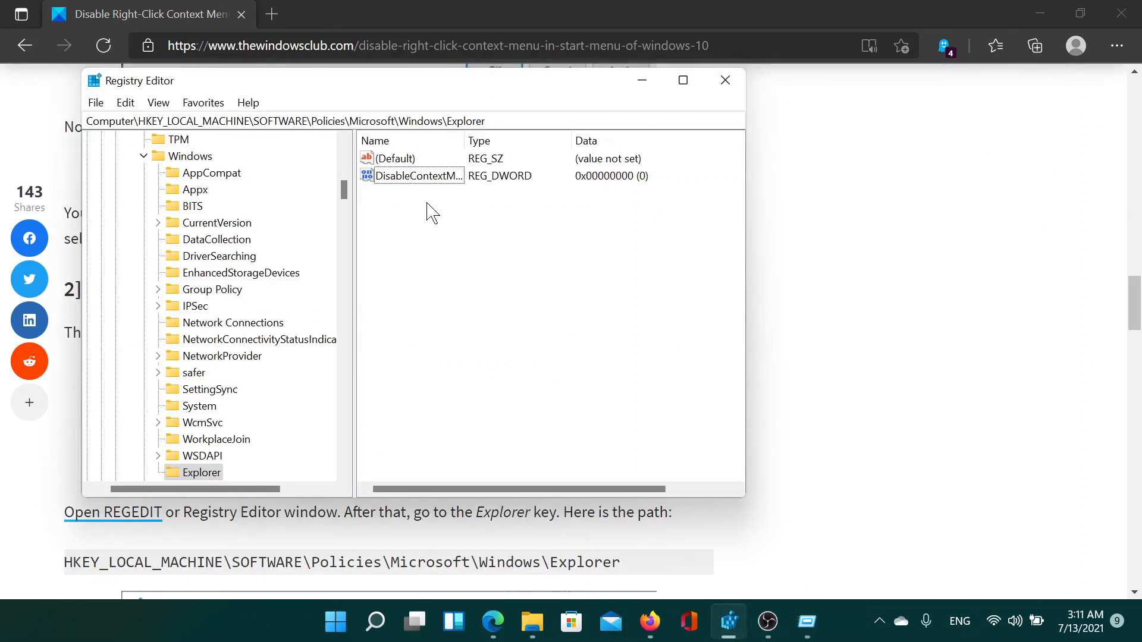
double_click(417, 175)
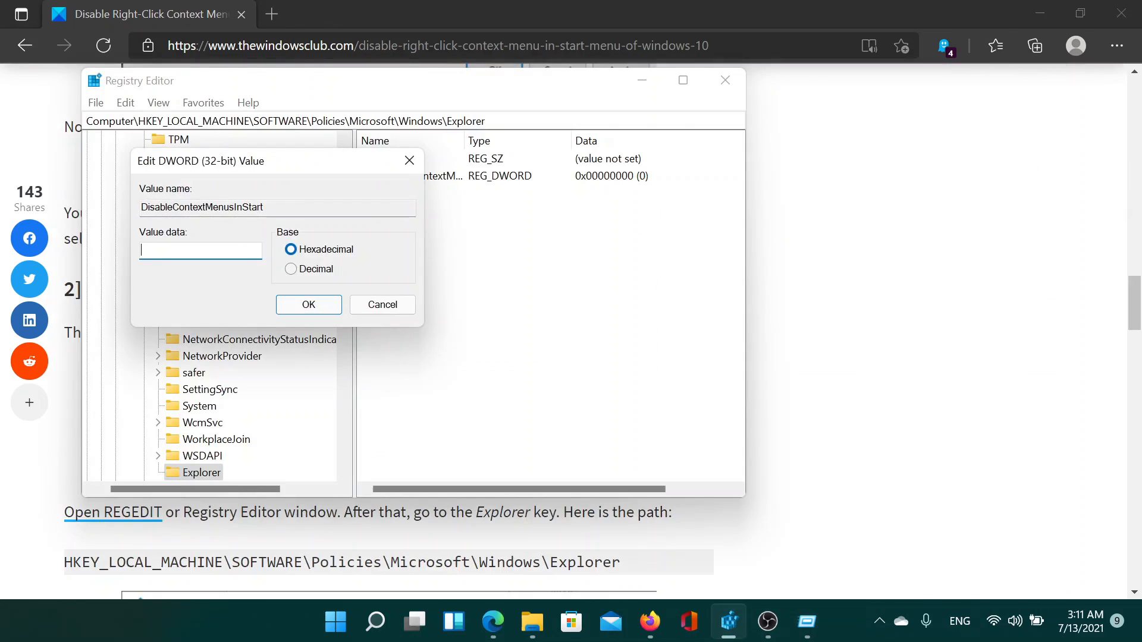
type("1")
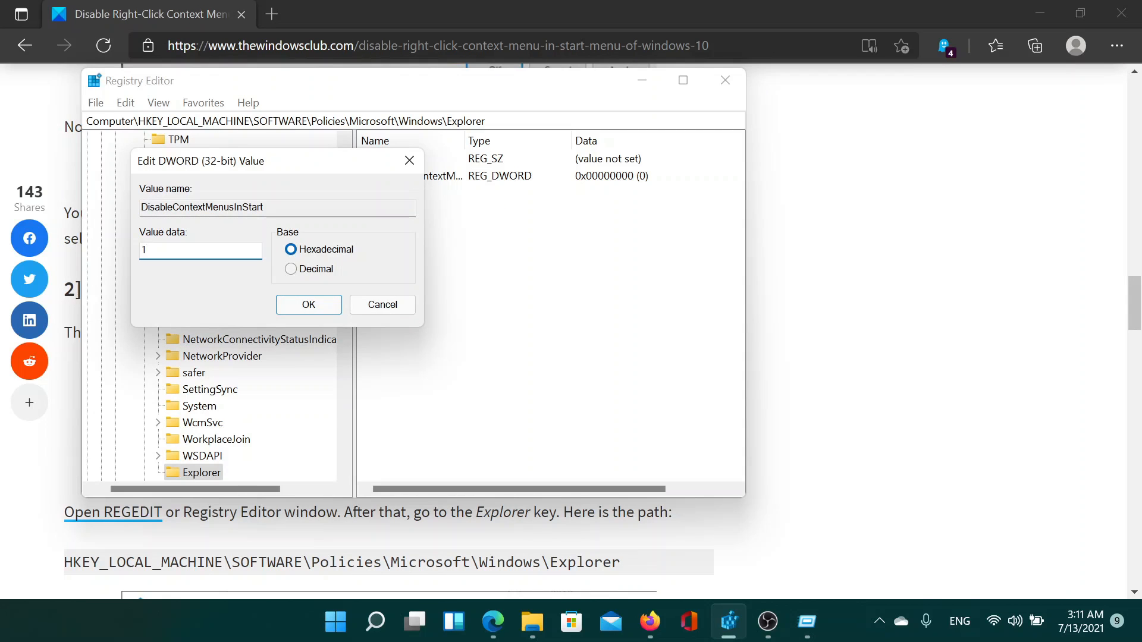
left_click(309, 304)
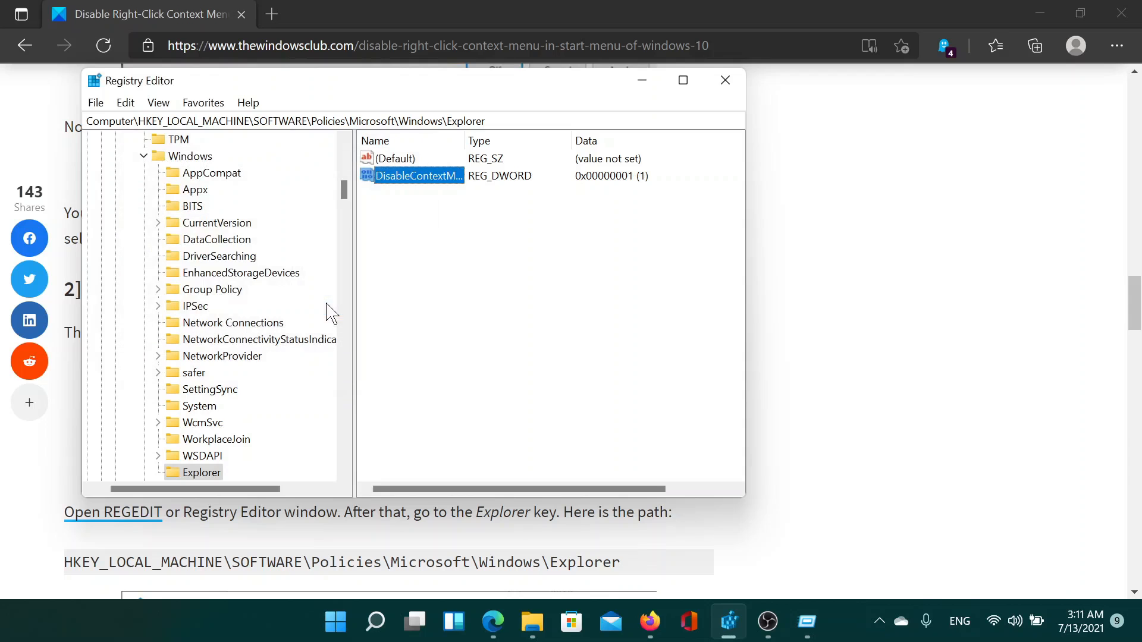